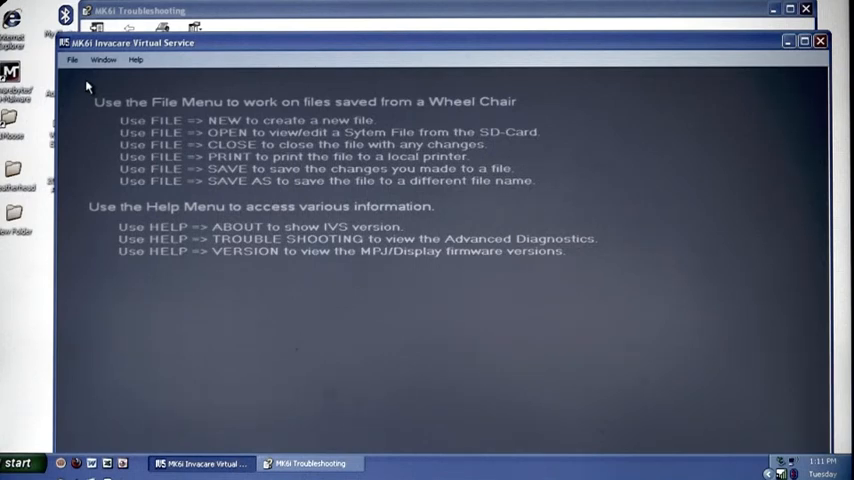
Open INVACARE.SYS, maximize its window, and show the Performance Adjustment tab.
left_click(71, 59)
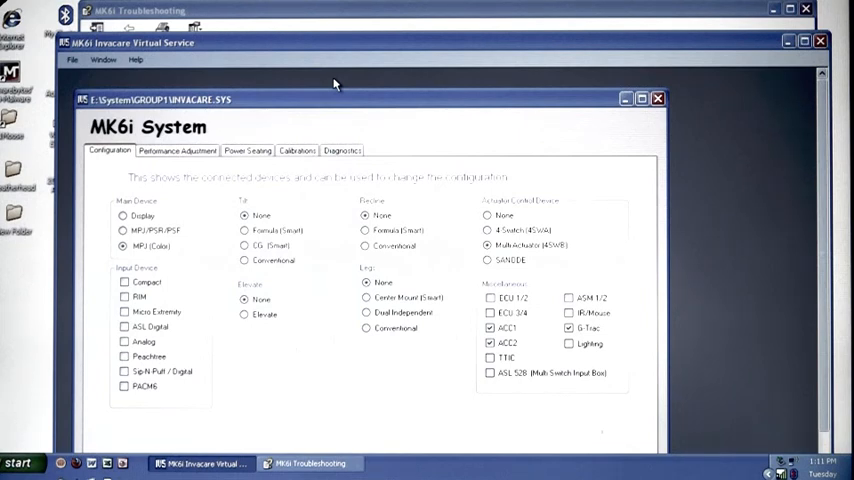
mouse_move(542, 274)
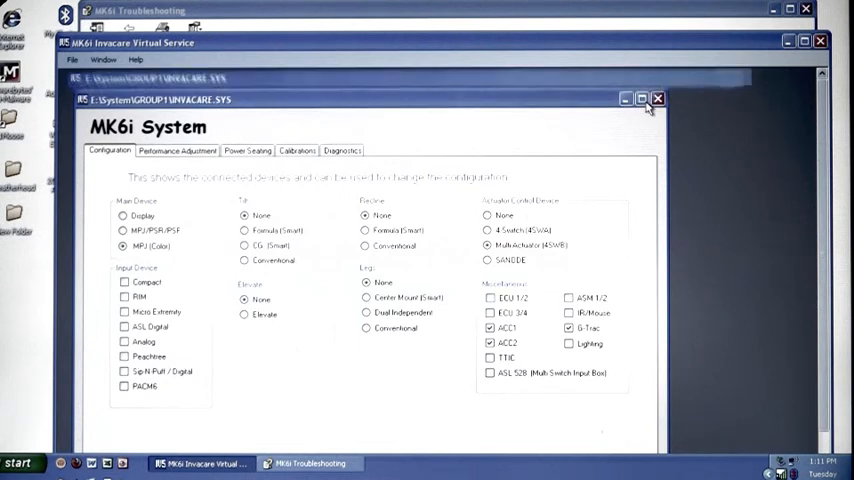
left_click(641, 98)
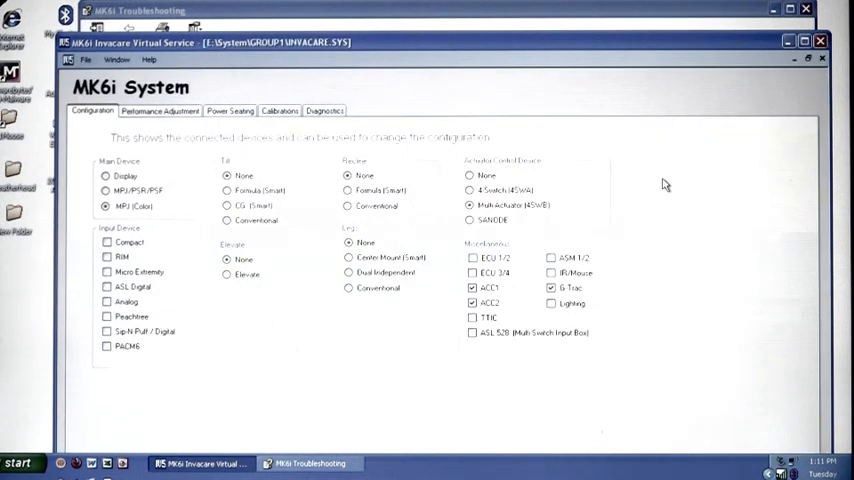
left_click(279, 110)
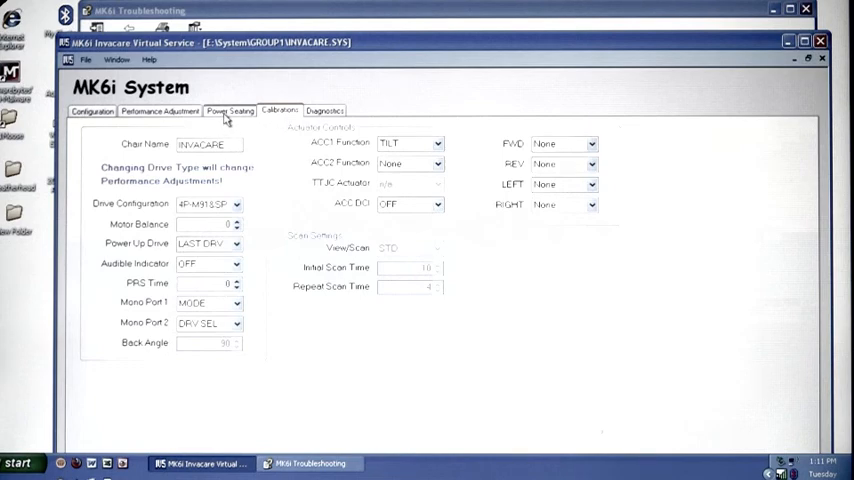
Show the power seating settings of the INVACARE.SYS system file.
left_click(160, 110)
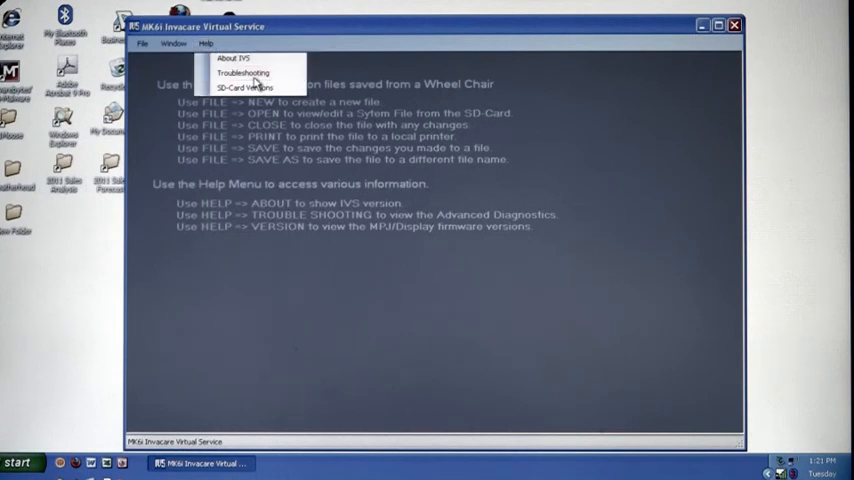
Launch the MK6i Advanced Trouble Shooting guide from Help > Troubleshooting.
left_click(243, 72)
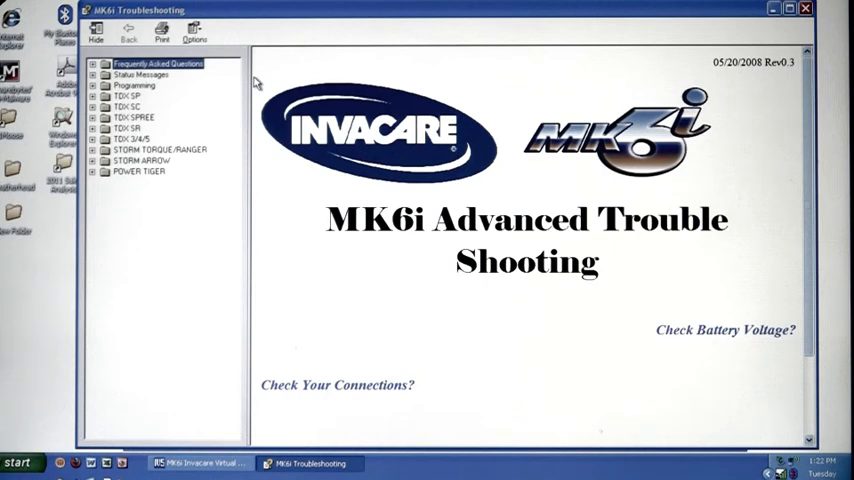
mouse_move(140, 78)
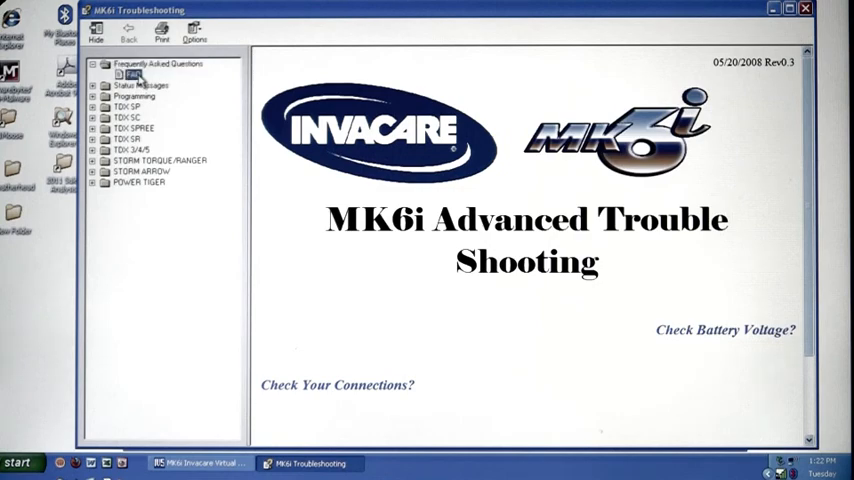
Open the FAQ page covering Axes Selection and bypassing a reset switch.
left_click(133, 75)
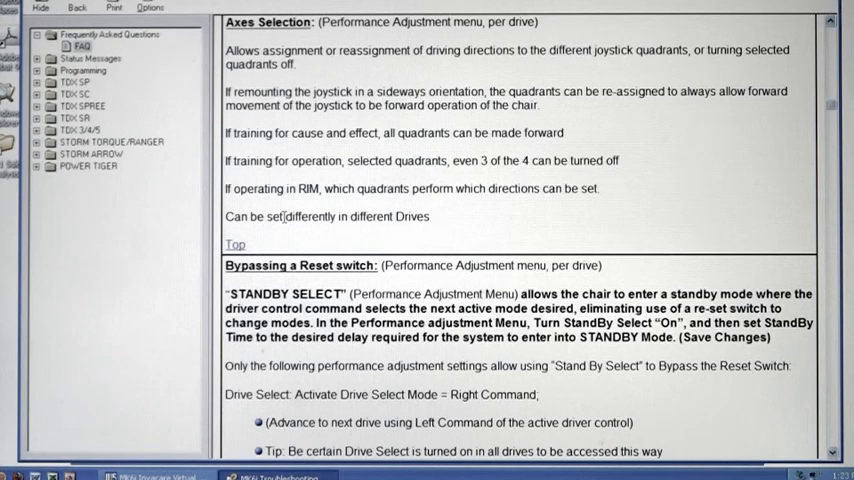
Print only the selected FAQ topic rather than the whole heading.
left_click(113, 8)
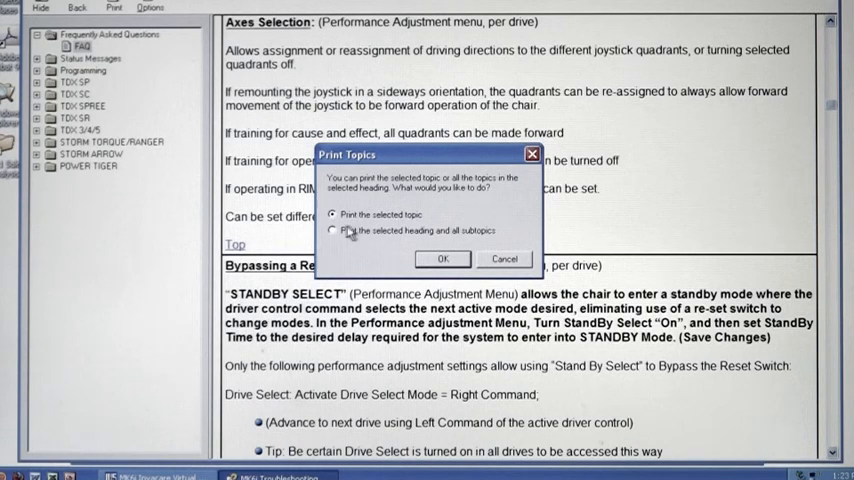
left_click(332, 230)
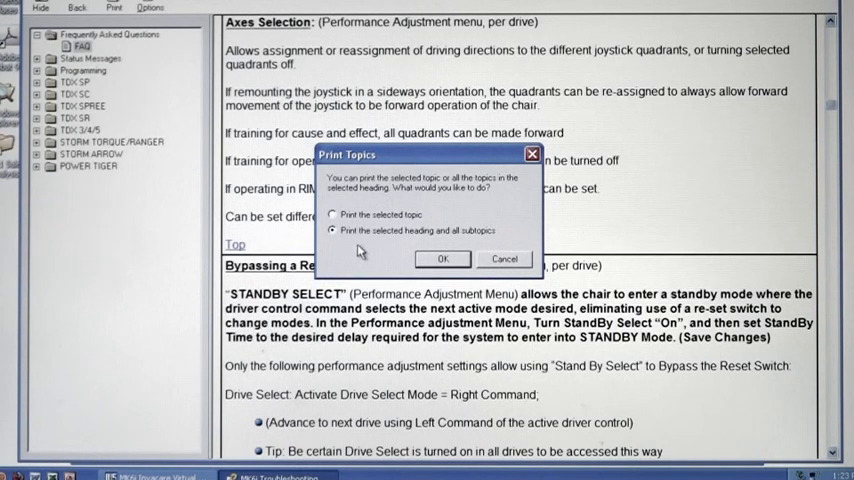
left_click(332, 214)
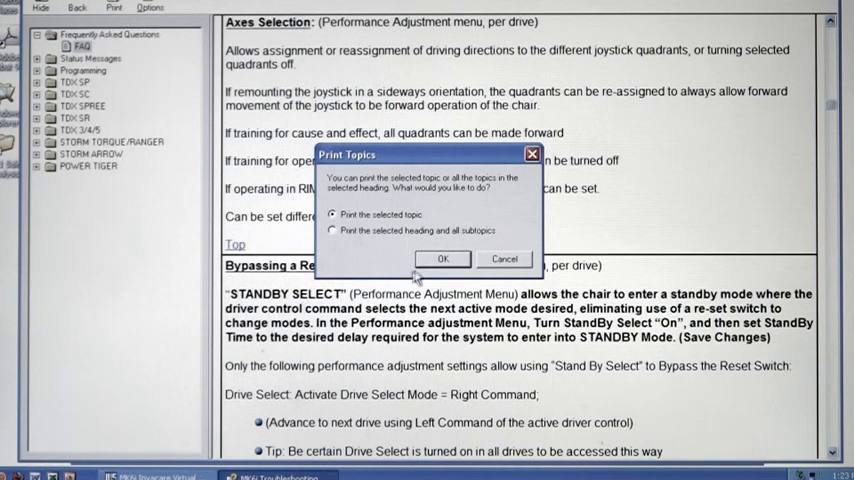
left_click(503, 258)
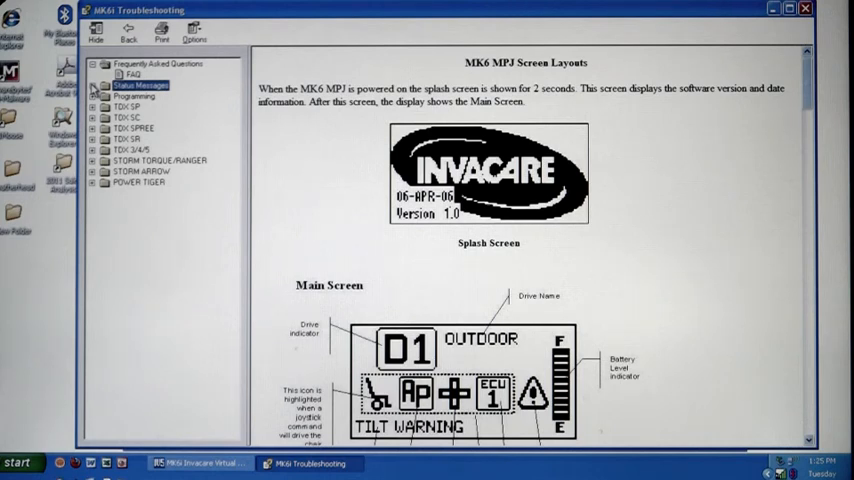
left_click(91, 85)
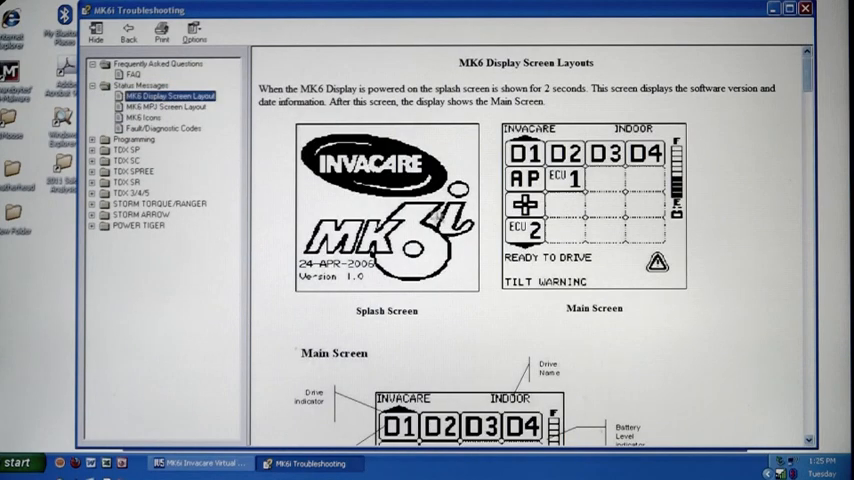
scroll("down", 3)
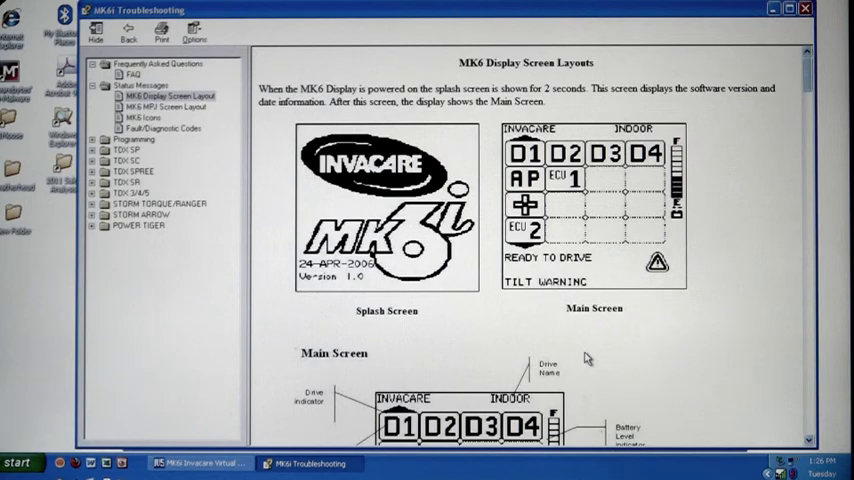
left_click(167, 107)
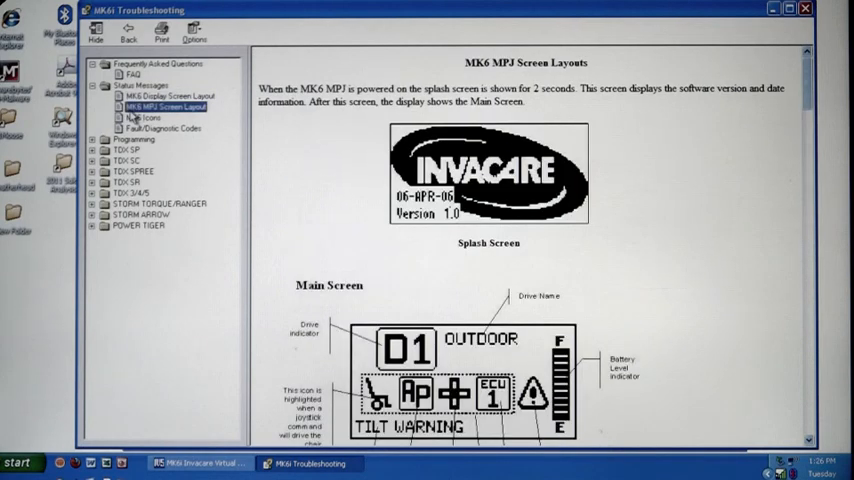
left_click(142, 117)
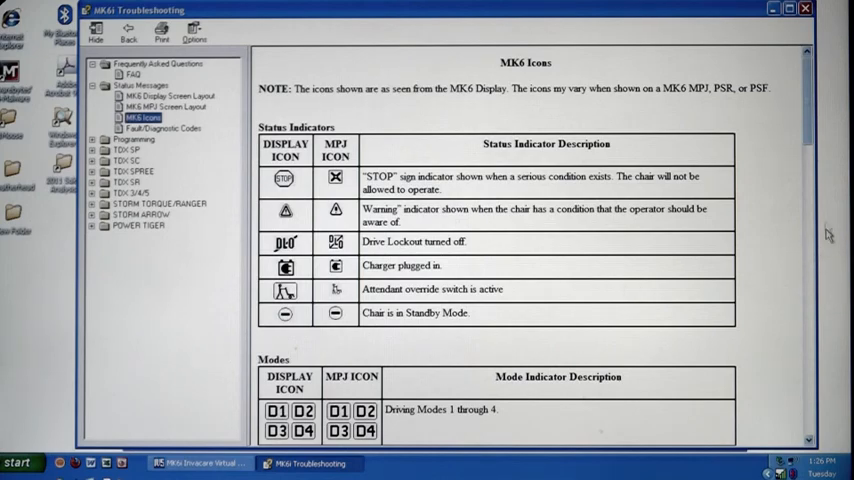
scroll("down", 3)
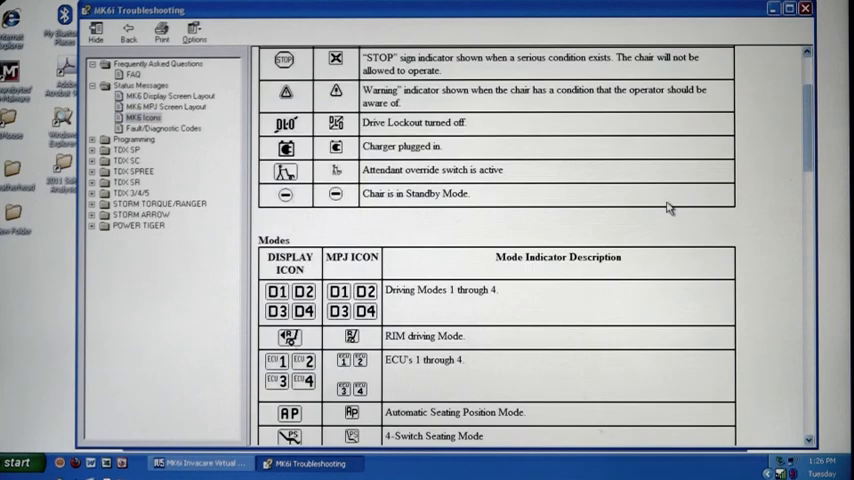
scroll("down", 3)
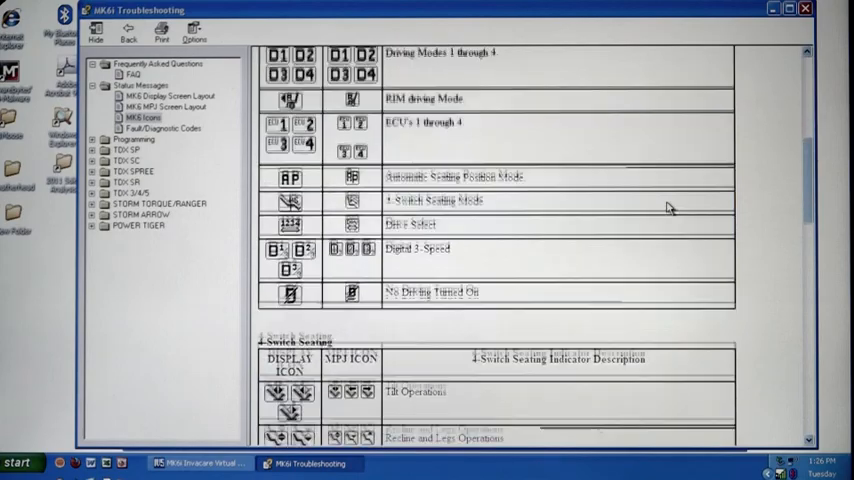
scroll("down", 3)
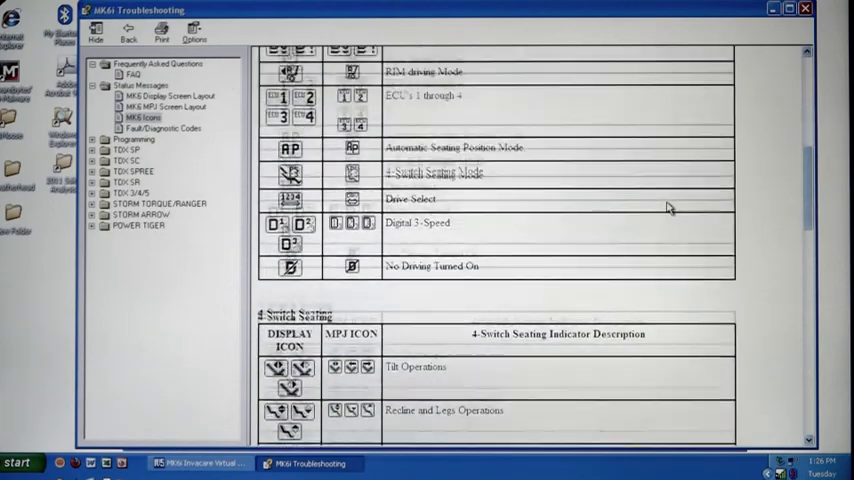
scroll("down", 3)
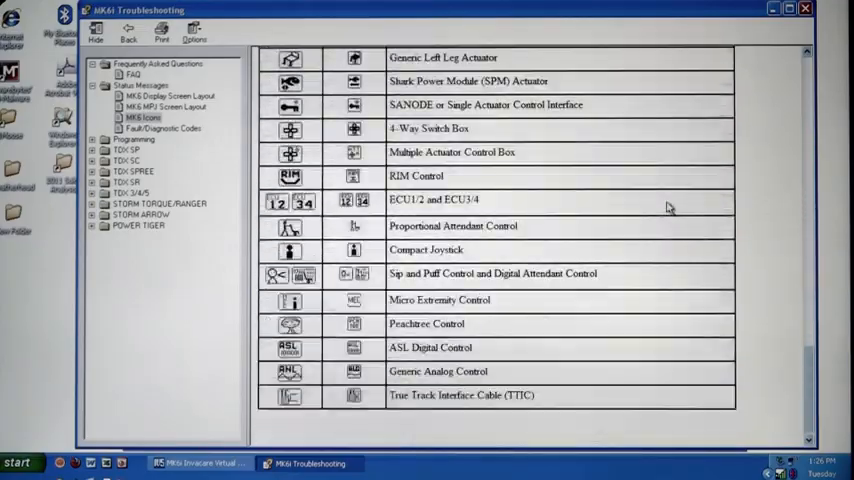
scroll("down", 3)
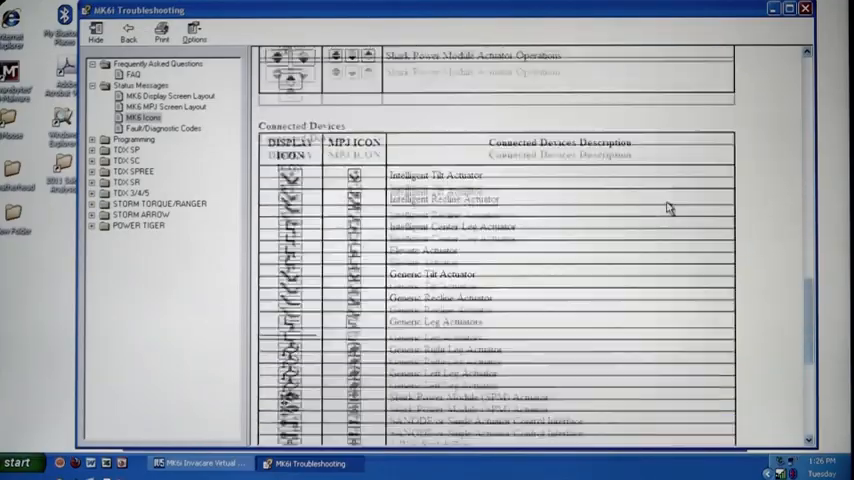
scroll("down", 3)
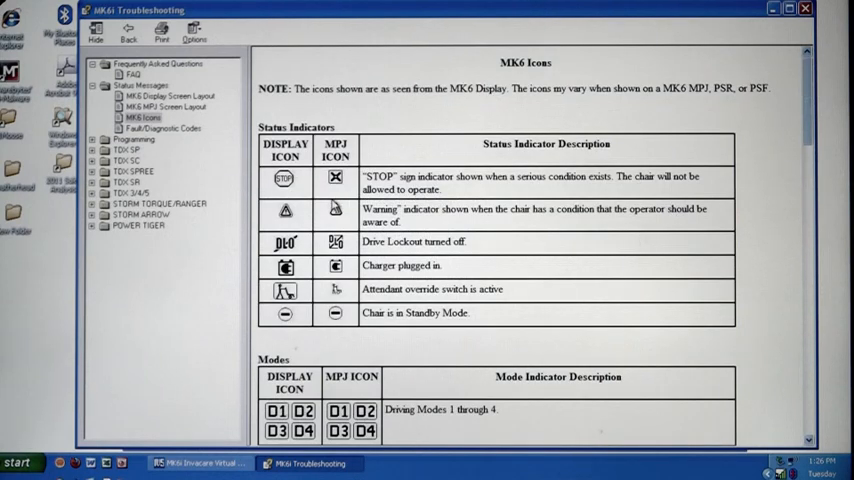
left_click(160, 127)
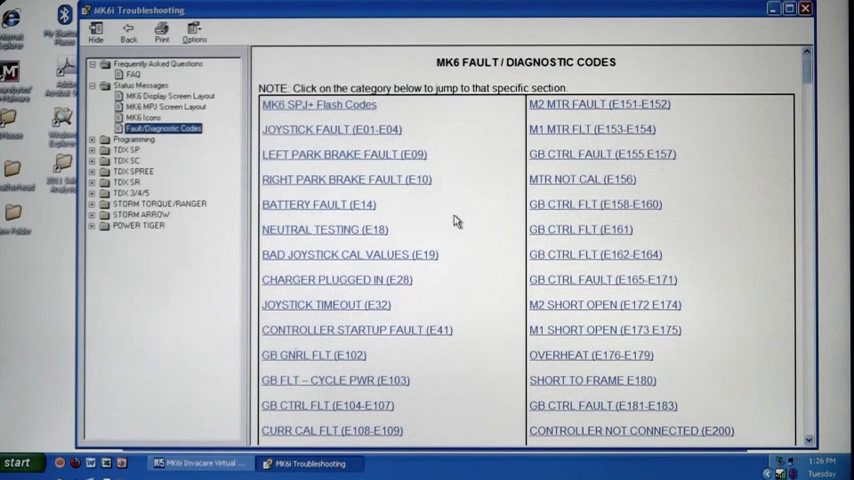
mouse_move(457, 222)
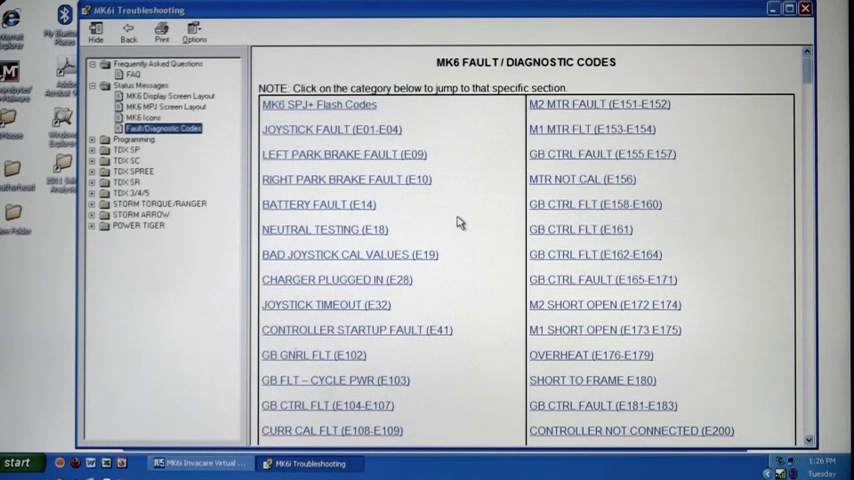
mouse_move(324, 212)
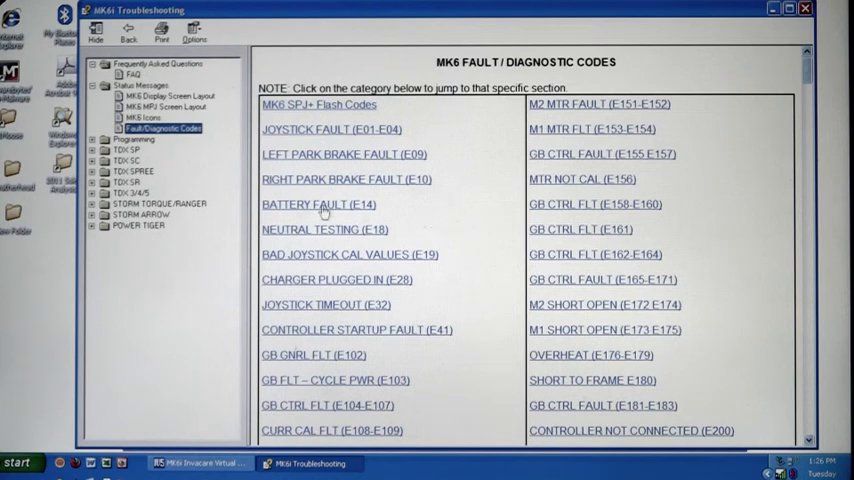
Jump to the BATTERY FAULT (E14) entry, then open the Programming topics.
left_click(319, 204)
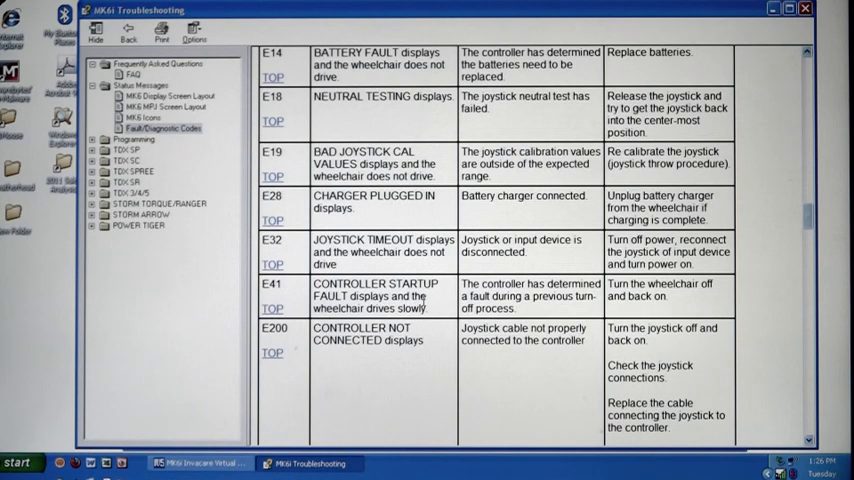
left_click(96, 139)
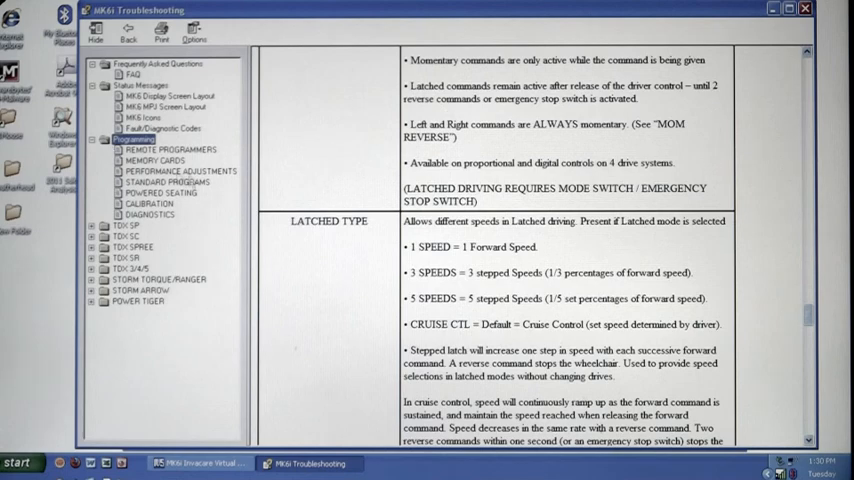
Open REMOTE PROGRAMMERS, covering the MK5 and MK6i Easy Remote Programmer.
left_click(170, 149)
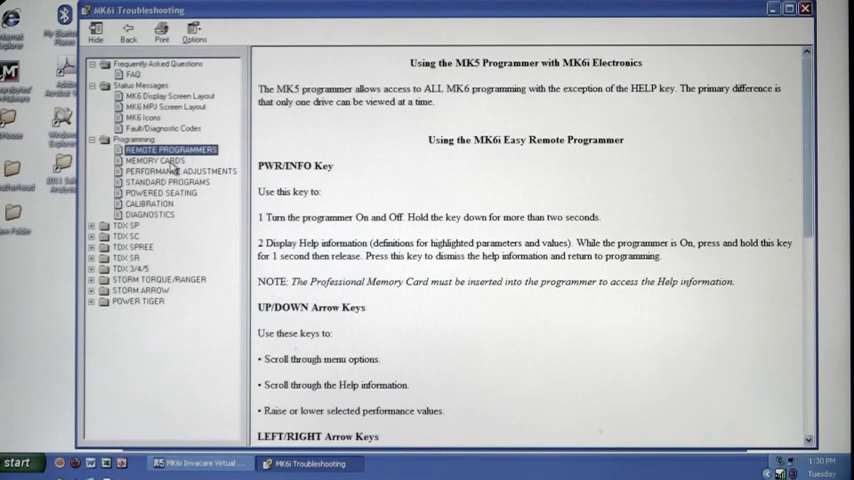
Glance at the MEMORY CARDS topic, then open PERFORMANCE ADJUSTMENTS.
left_click(155, 161)
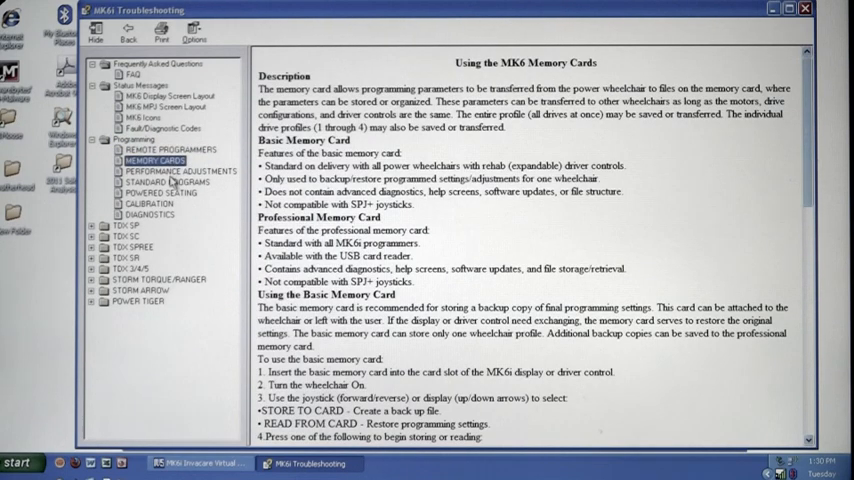
left_click(180, 171)
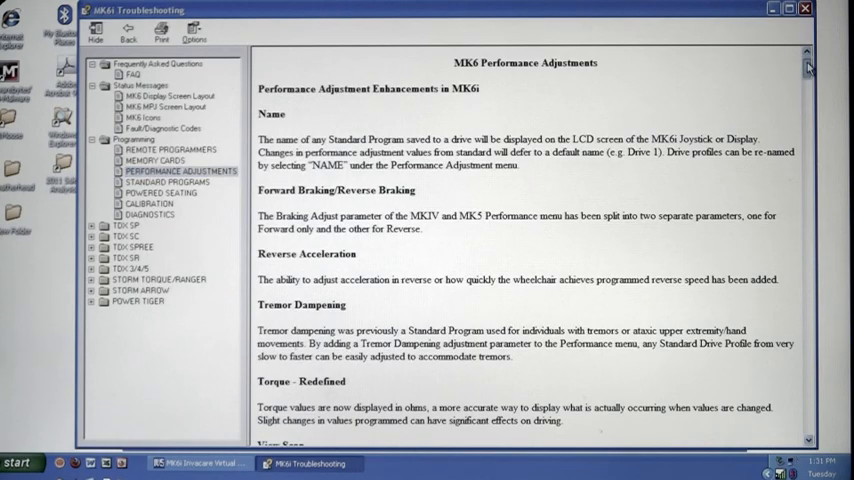
scroll("down", 3)
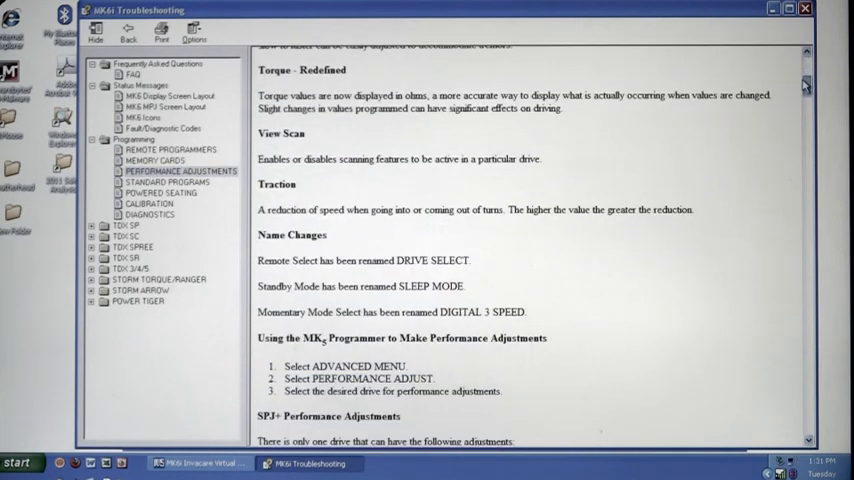
scroll("down", 3)
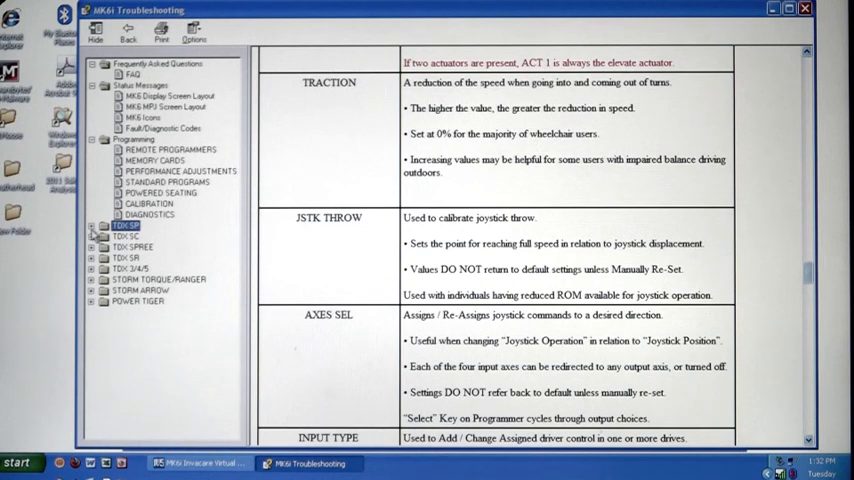
Open TDX SP Conventional CG TILT Only and print its heading with all subtopics.
left_click(120, 236)
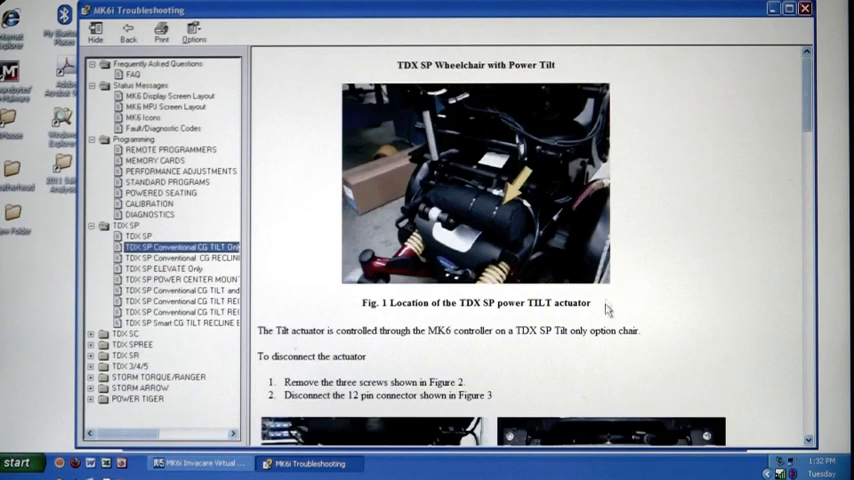
scroll("down", 3)
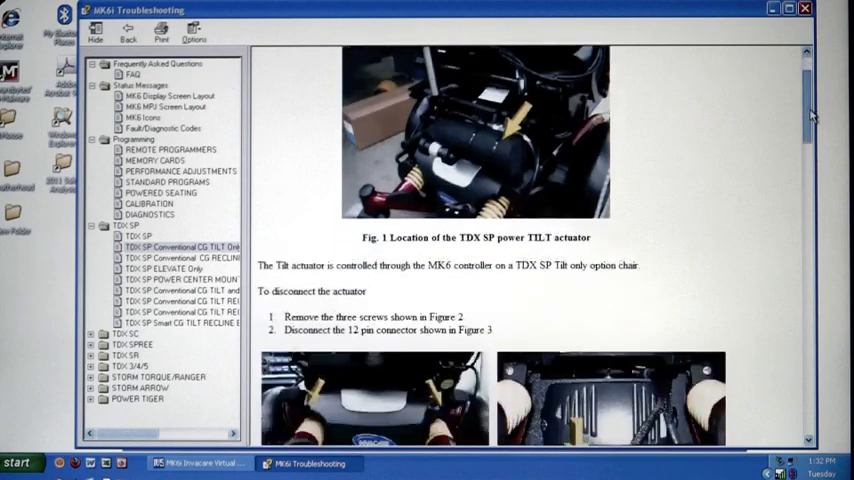
scroll("down", 3)
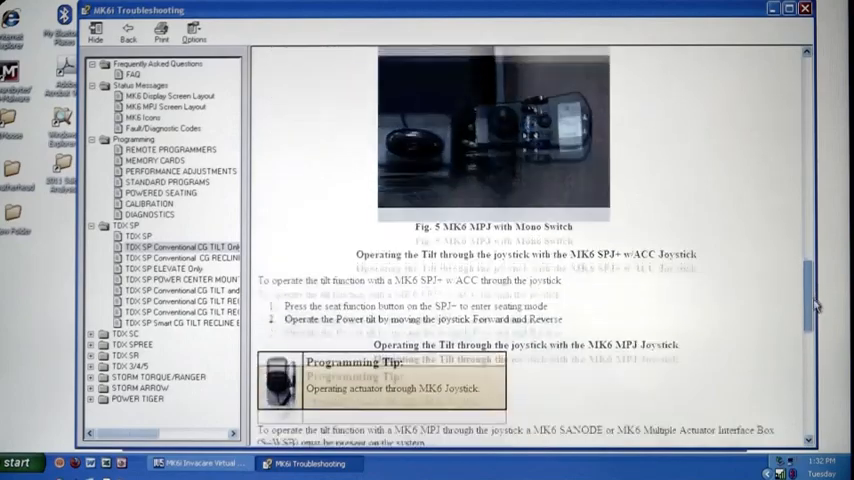
scroll("down", 3)
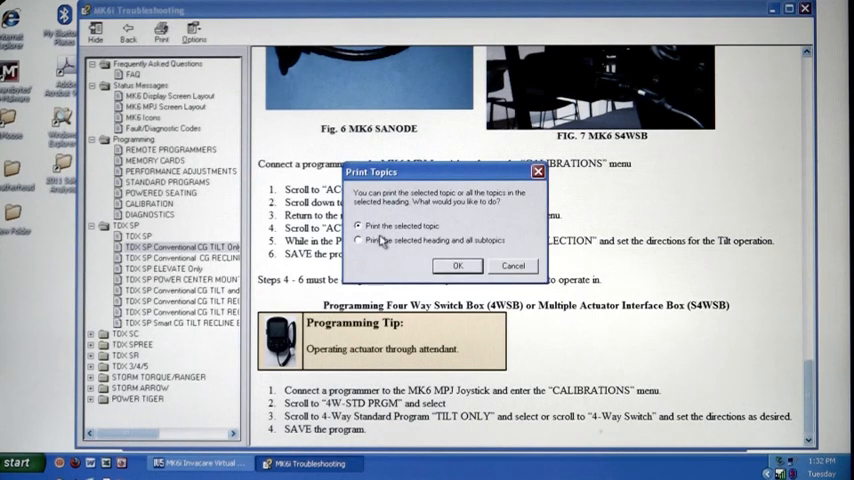
left_click(359, 241)
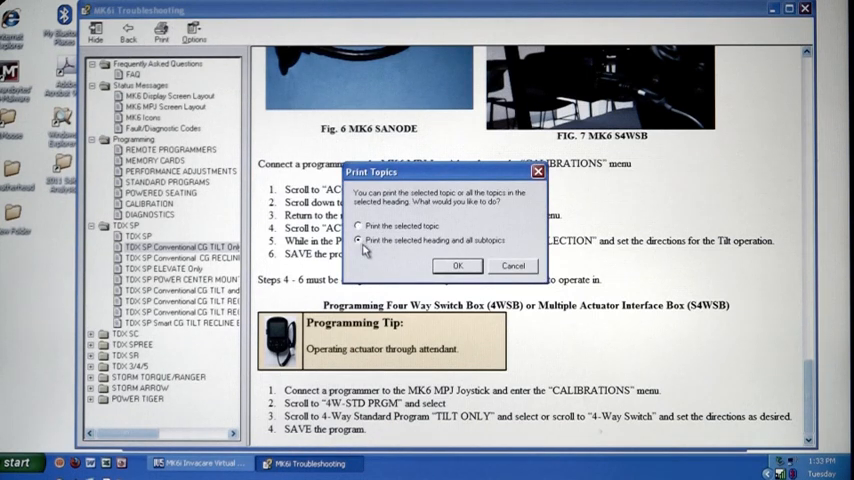